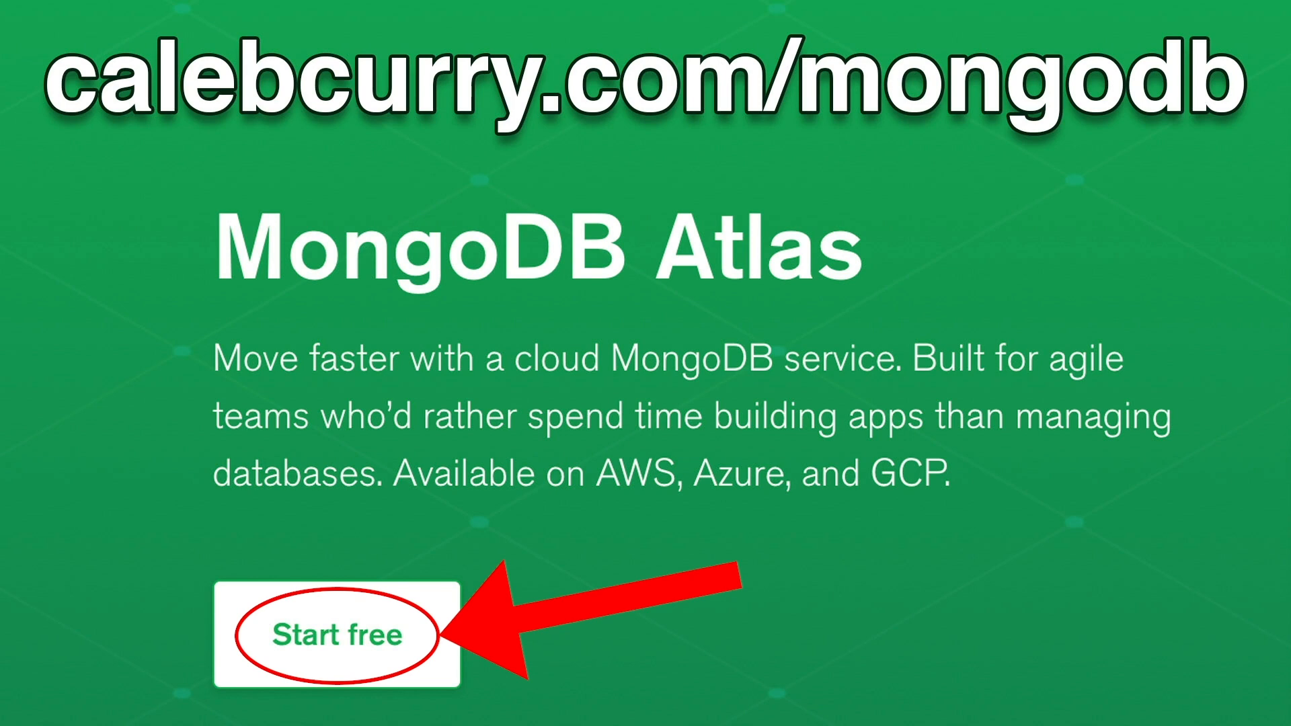
View MyCluster's Opcounters charts and begin a lastName filter on the app.users collection
left_click(335, 633)
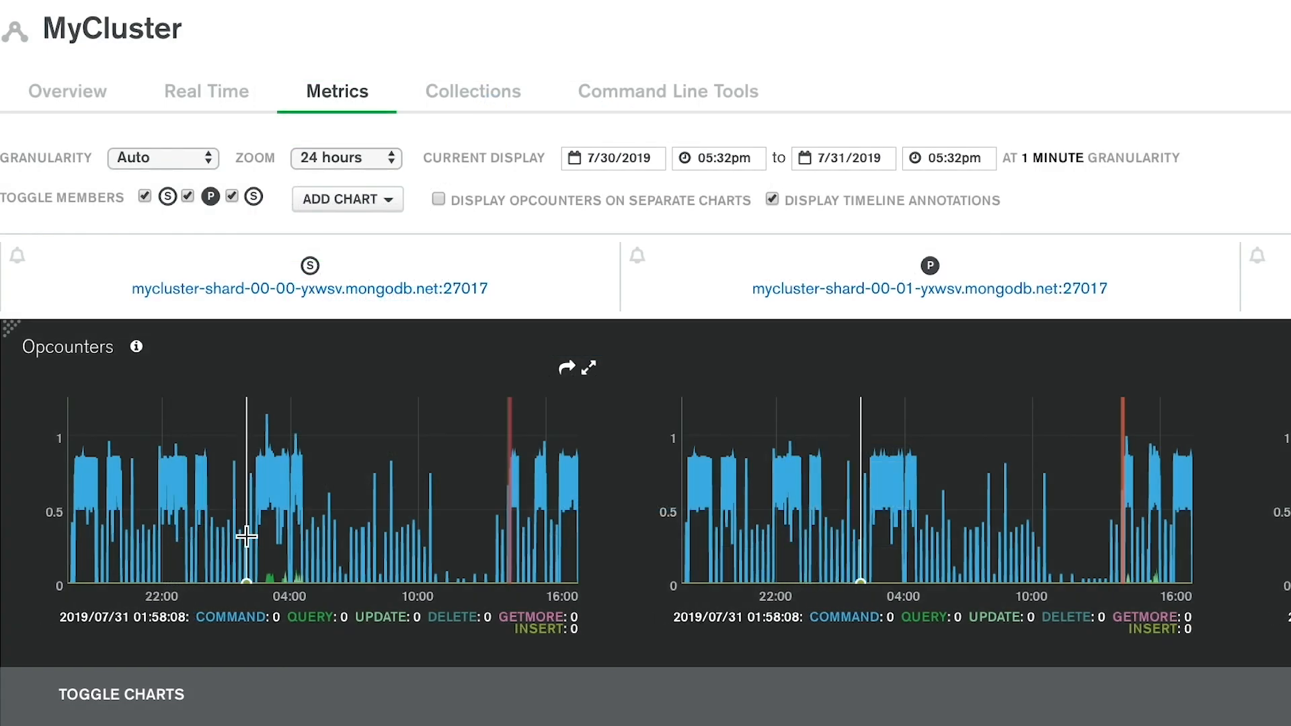
mouse_move(335, 538)
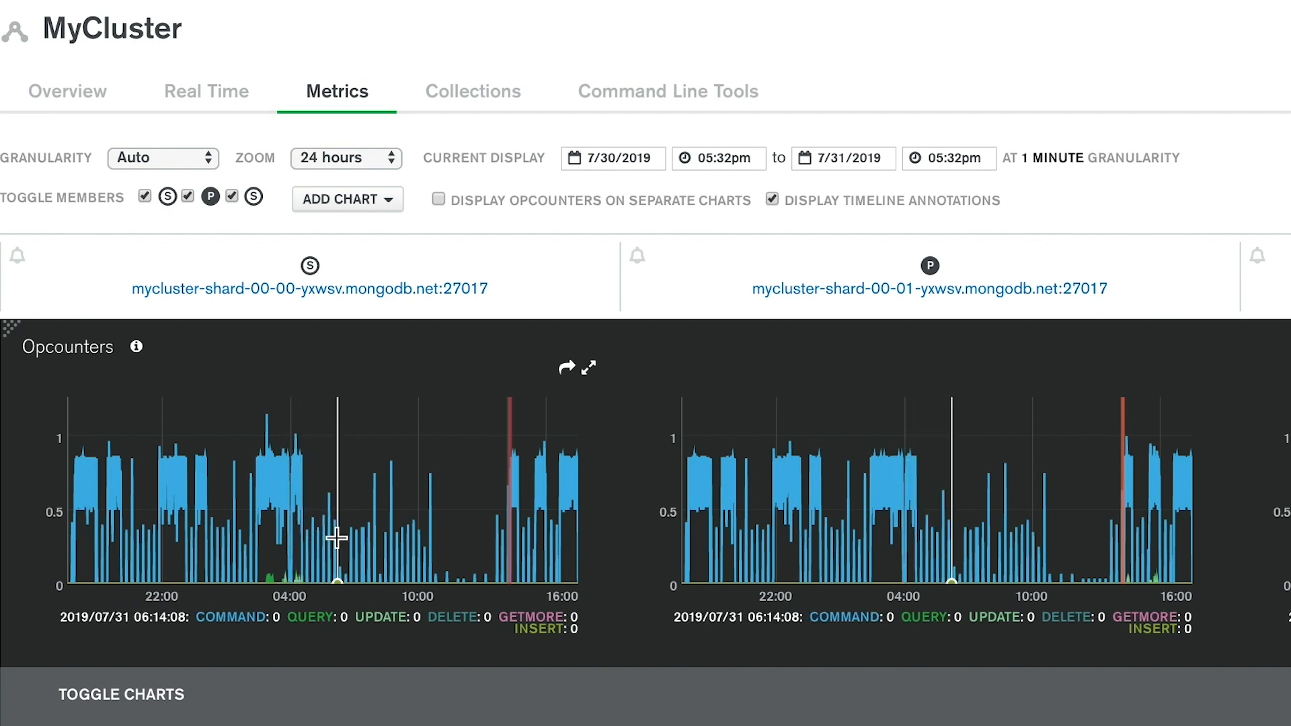
left_click(472, 90)
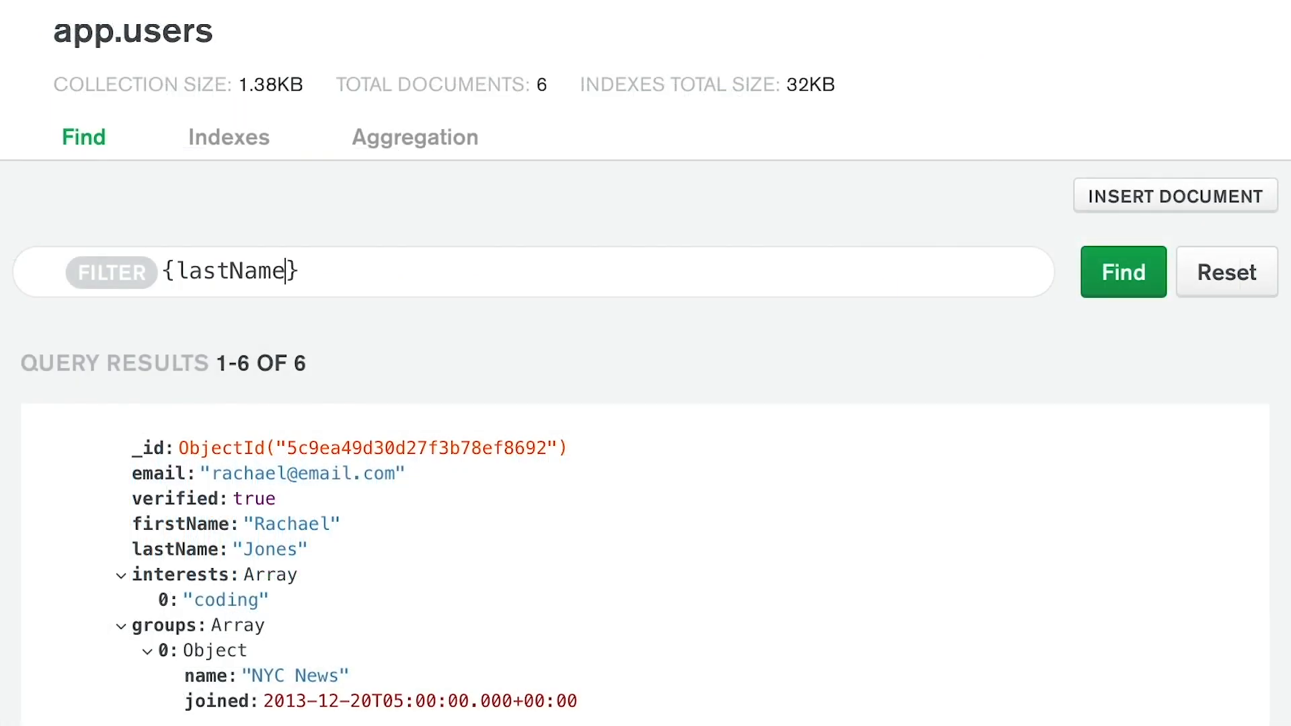
Filter app.users by {lastName: "Curry"} to one document and expand its groups
type(": \"Curry\"")
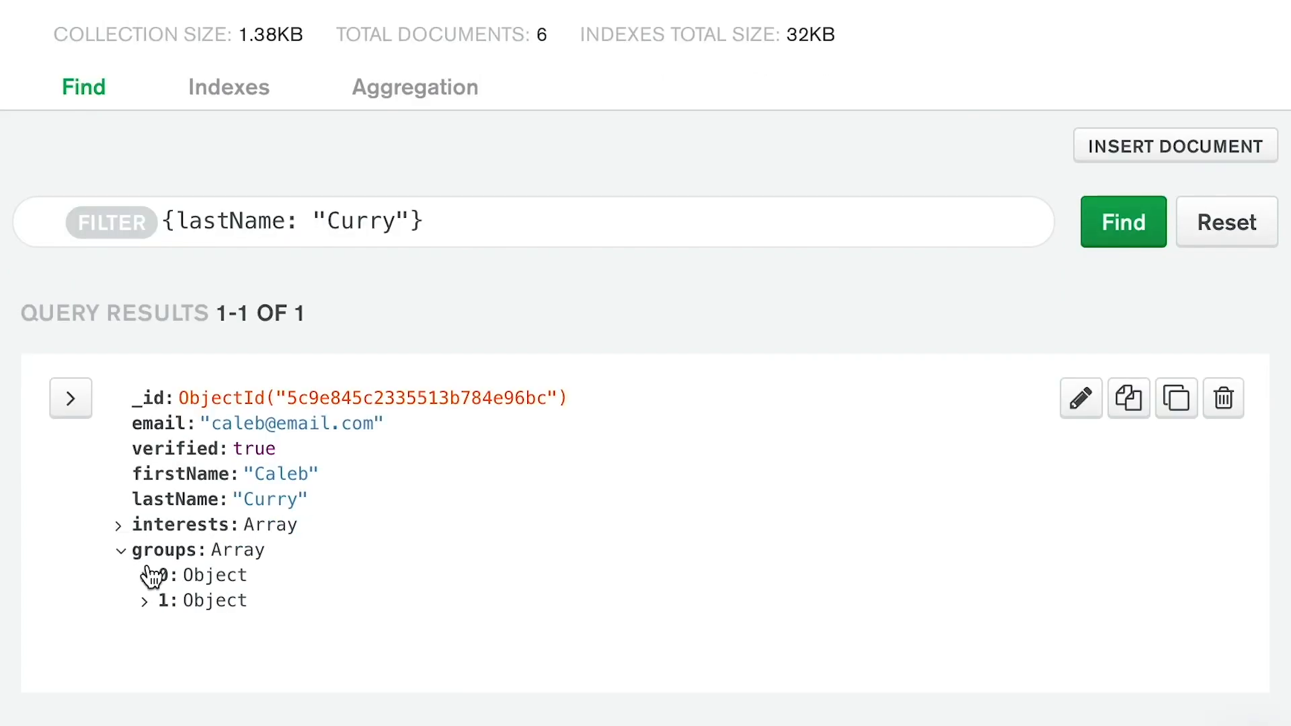
left_click(144, 574)
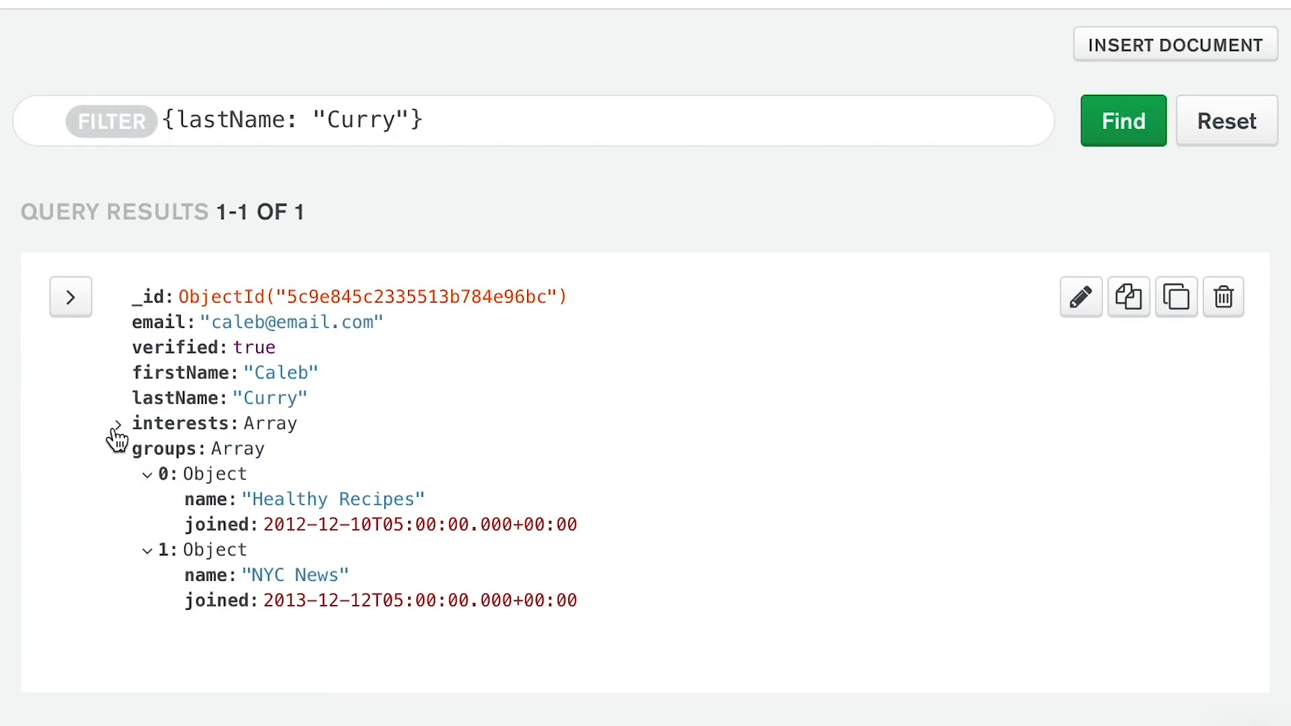